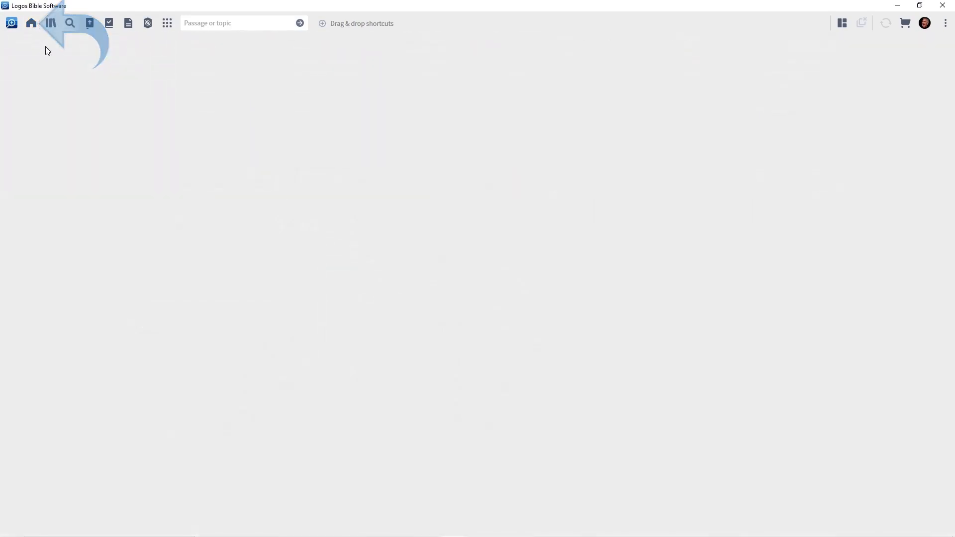
Start a new Search panel from the toolbar, landing on the All tab
left_click(70, 23)
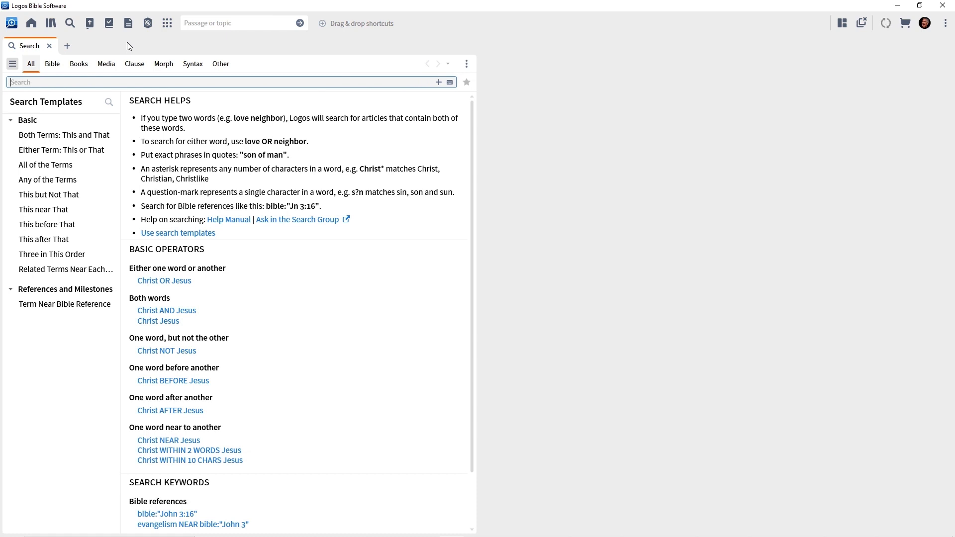
Search all resources for 'heaven' and show the combined results
type("heaven")
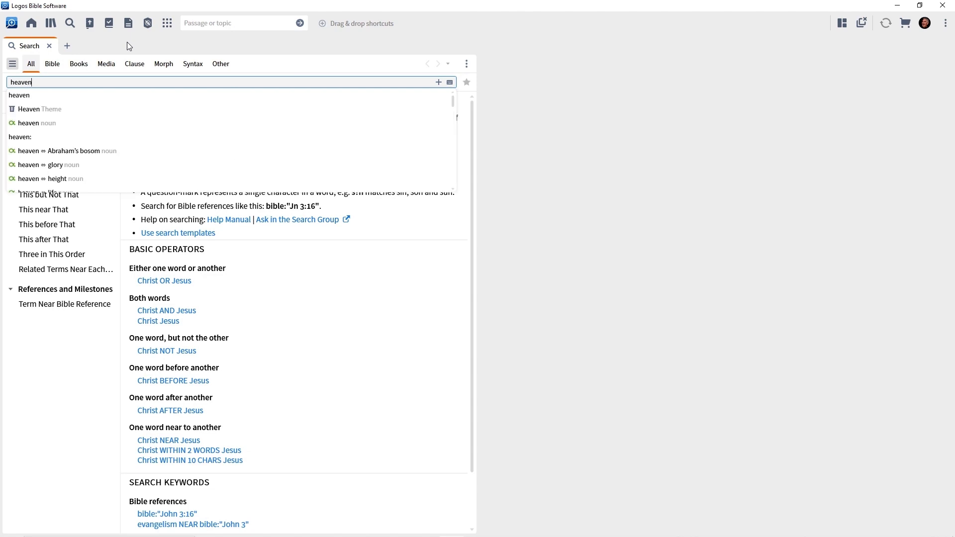
key("Enter")
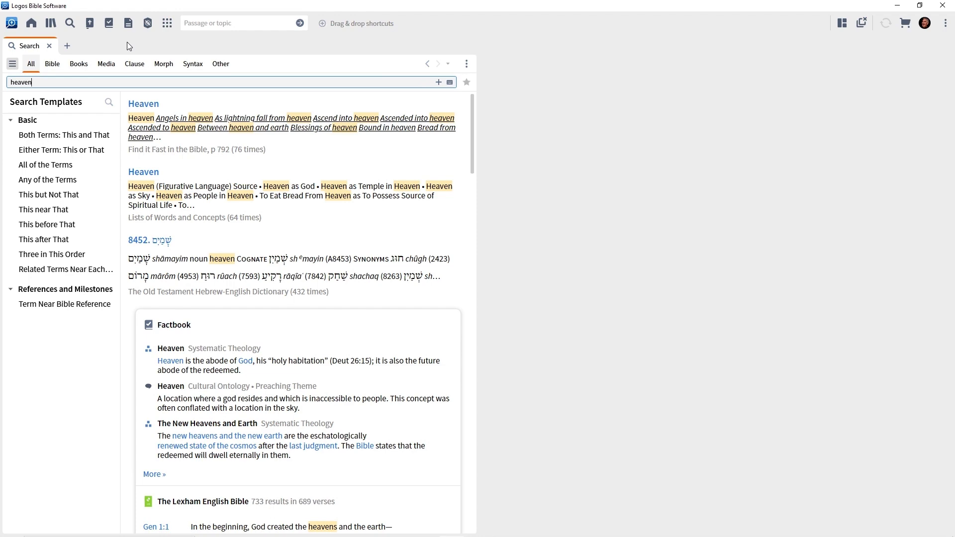
mouse_move(148, 106)
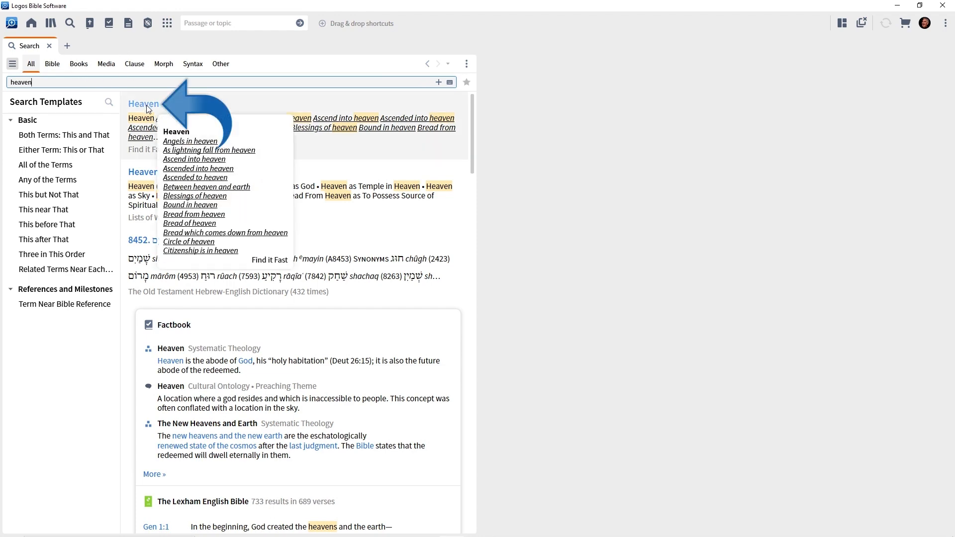
Open the Find It Fast in the Bible entry for Heaven beside the results
left_click(269, 260)
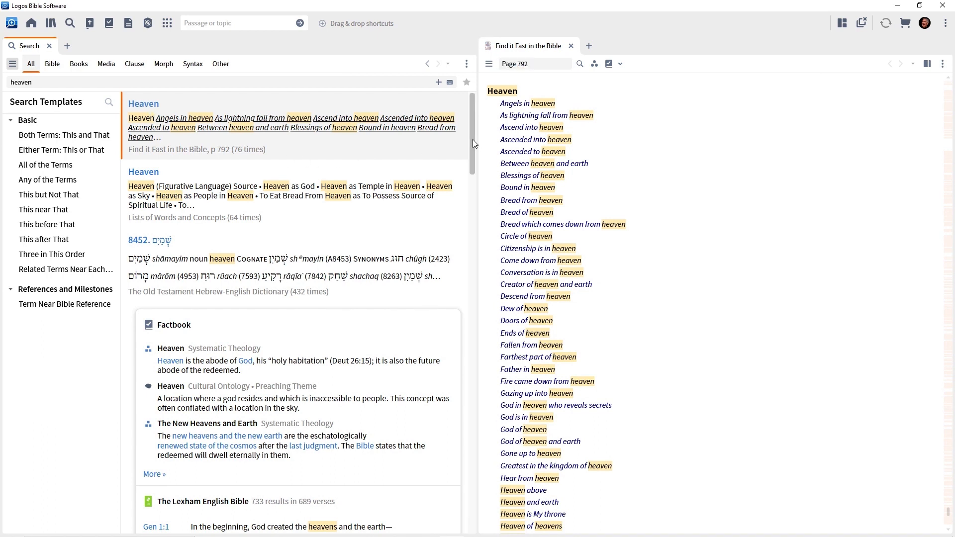
scroll("down", 3)
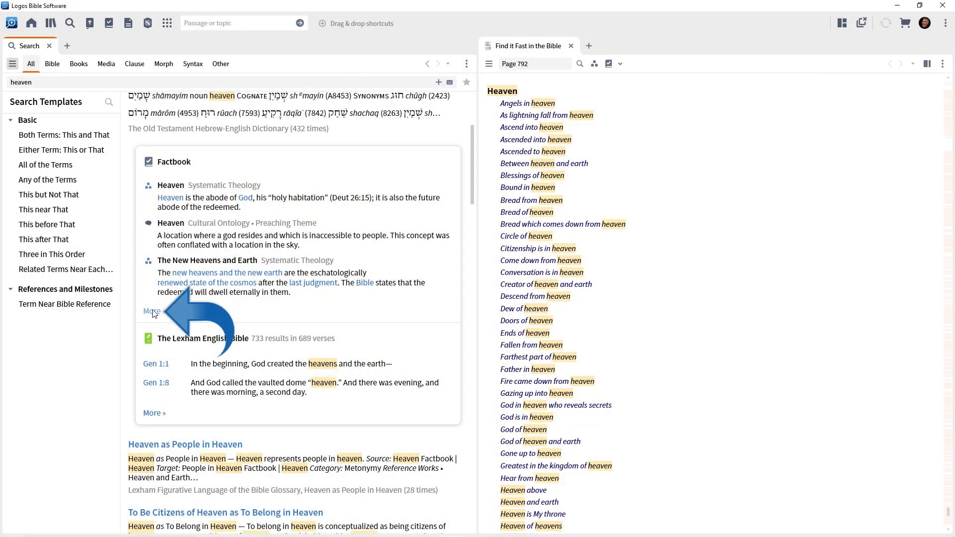
Show all Factbook pages for heaven and scroll to the Lexham English Bible matches
left_click(152, 311)
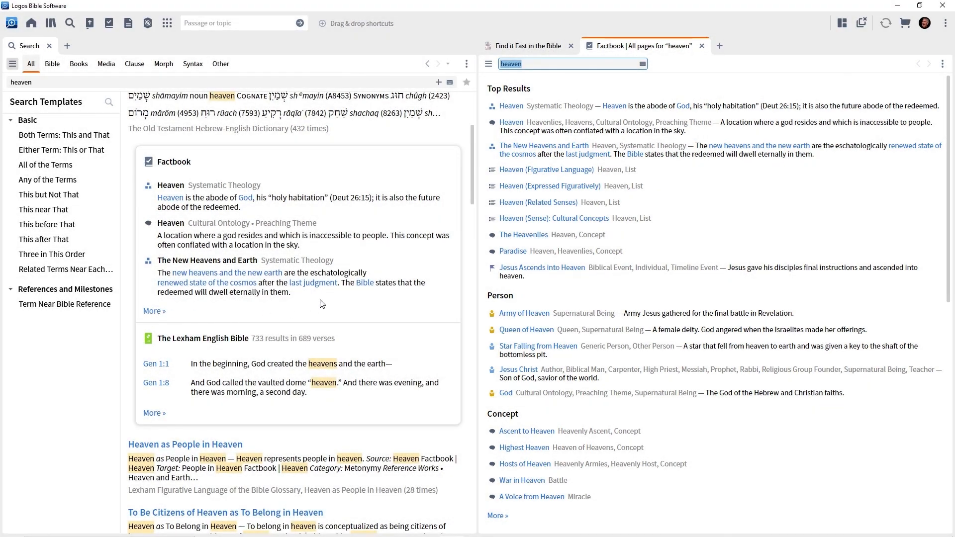
scroll("down", 3)
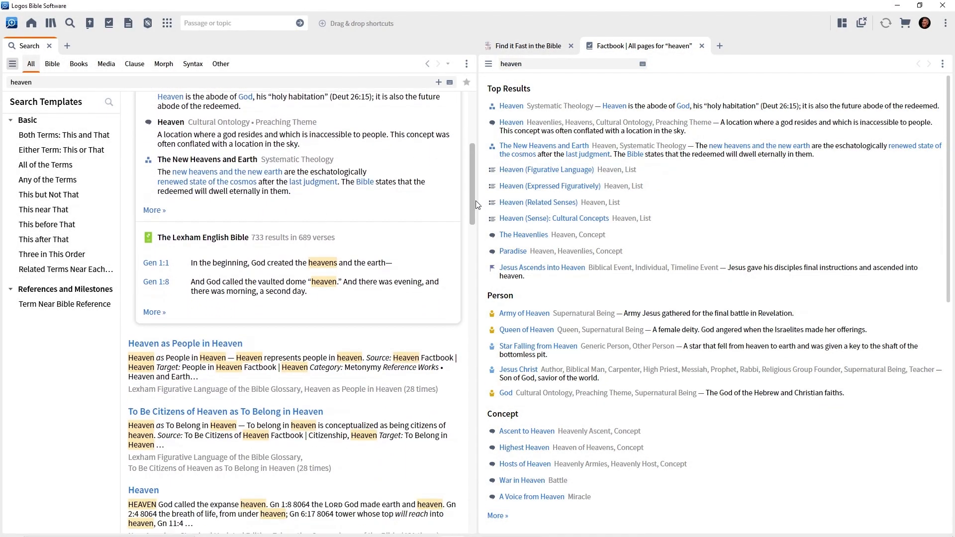
scroll("down", 3)
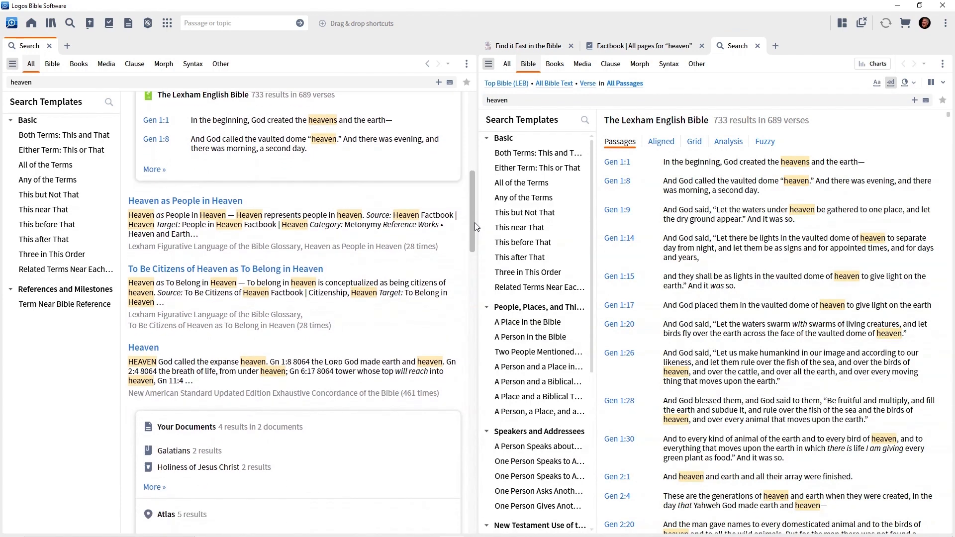
scroll("down", 3)
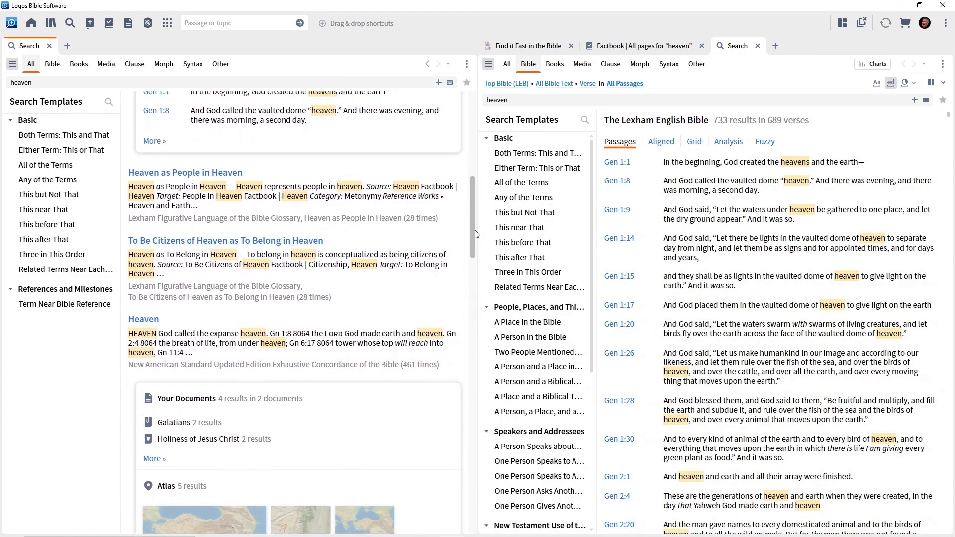
scroll("down", 3)
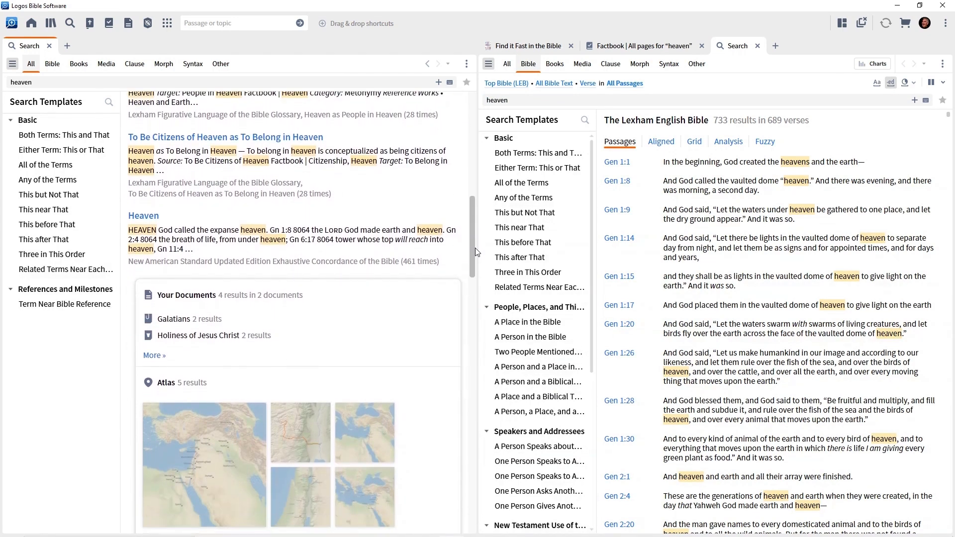
scroll("down", 3)
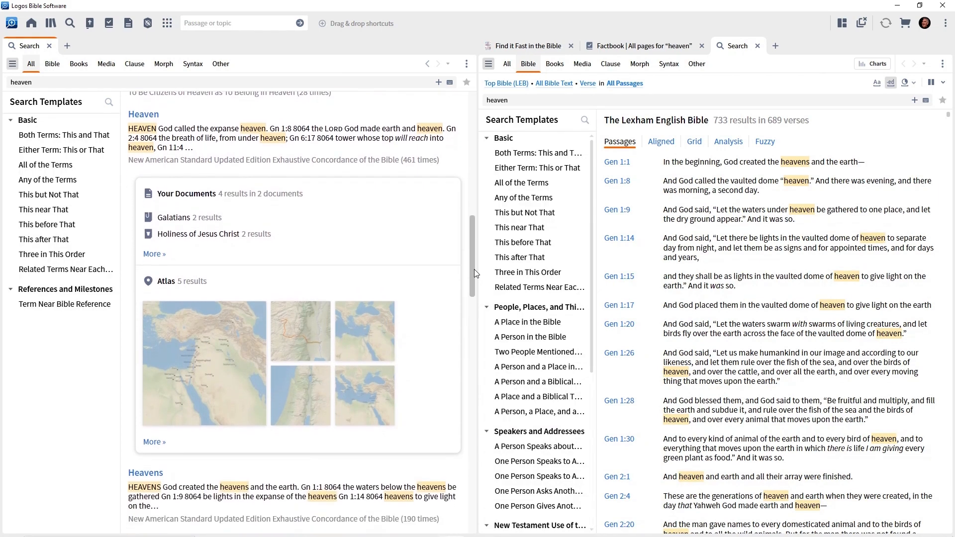
scroll("down", 3)
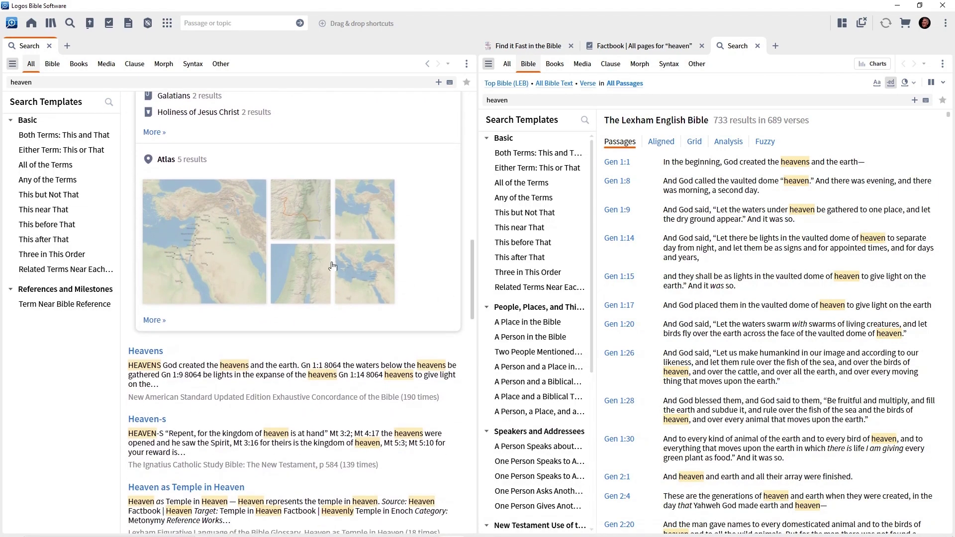
mouse_move(307, 214)
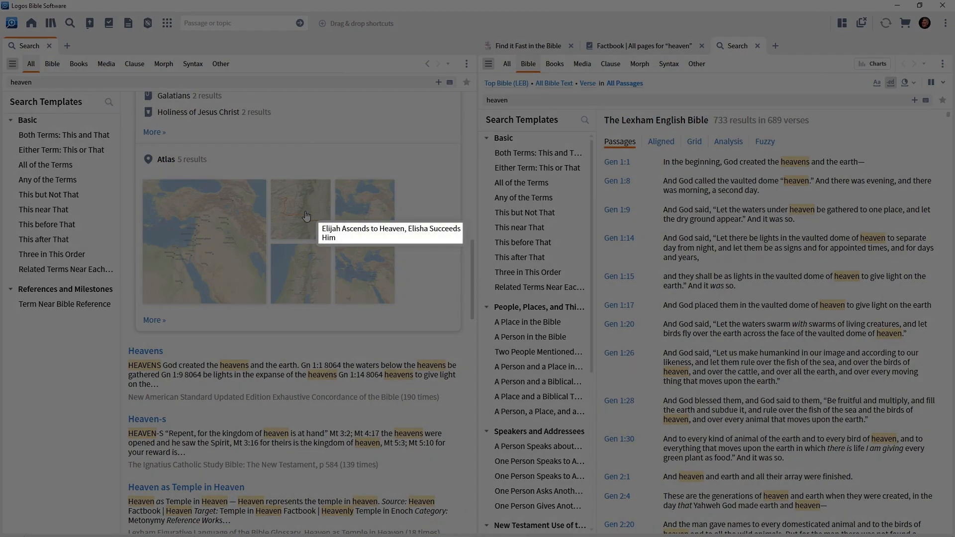
left_click(301, 209)
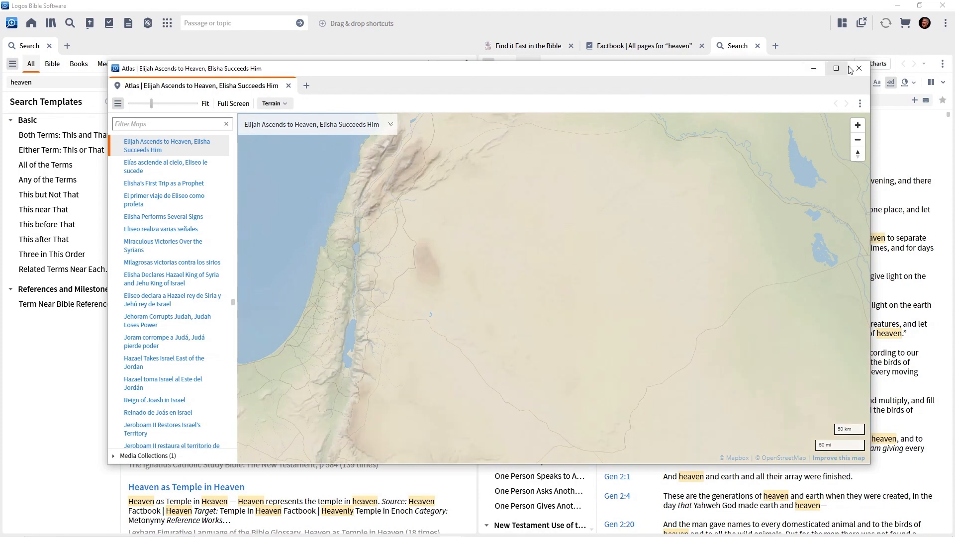
left_click(859, 68)
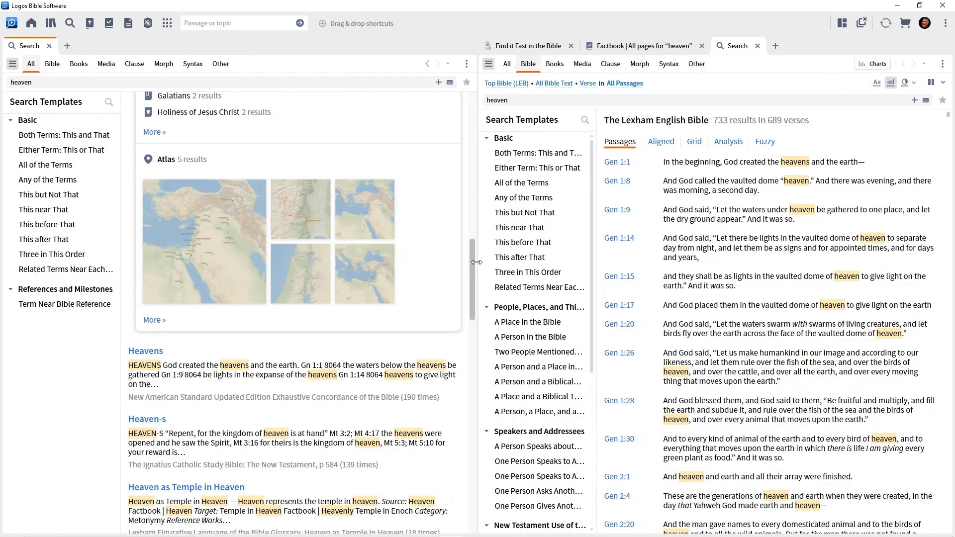
Scroll past the Atlas maps to the Library section with 410 matching books
scroll("down", 3)
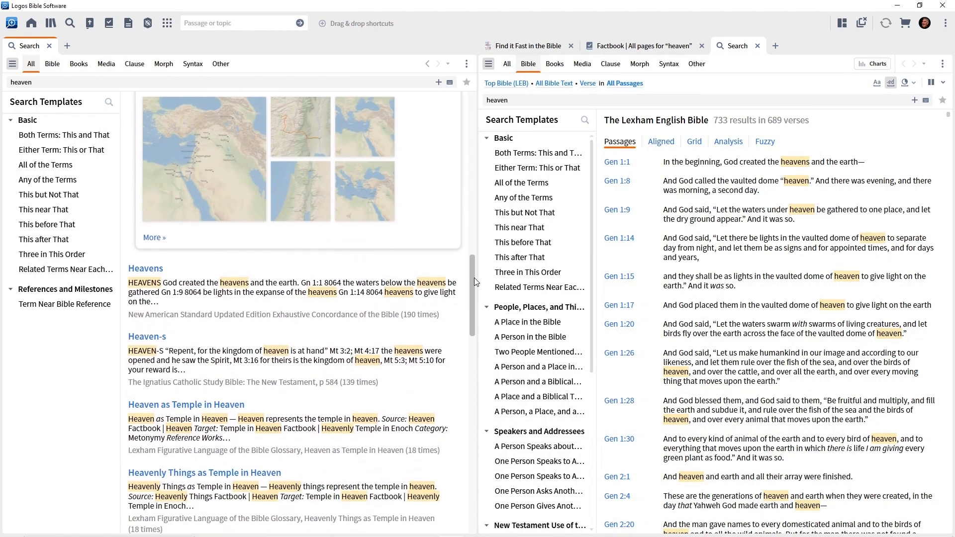
scroll("down", 3)
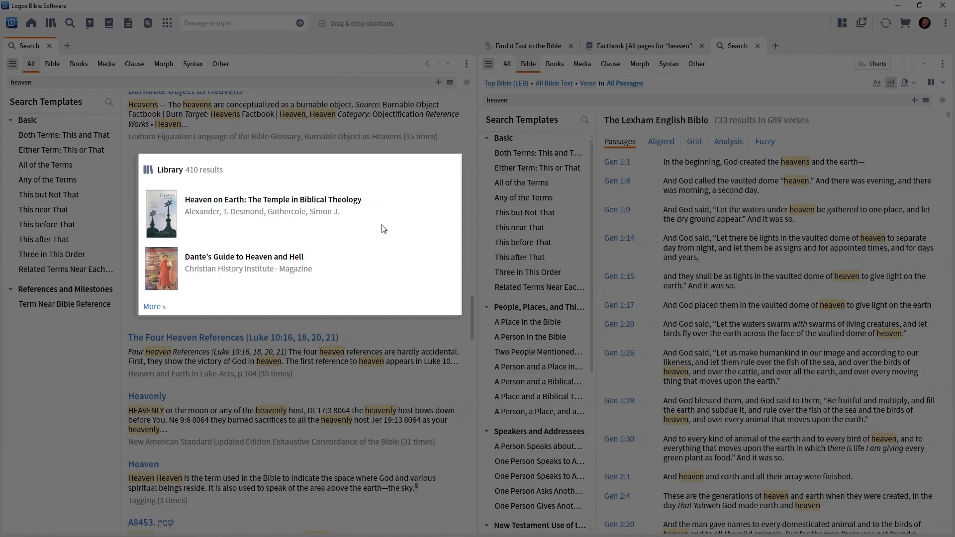
mouse_move(404, 230)
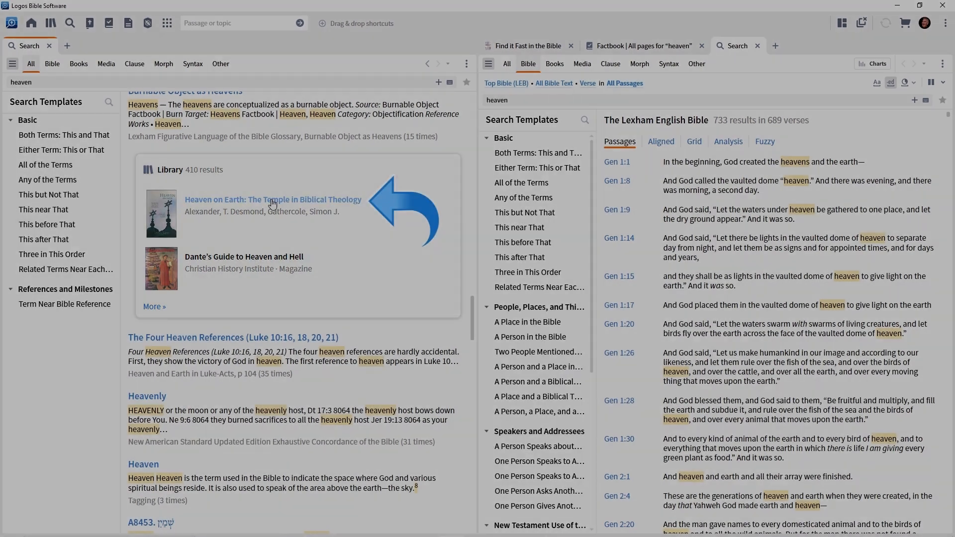
Open Heaven on Earth: The Temple in Biblical Theology, view all 410 library matches, then close that list
left_click(273, 199)
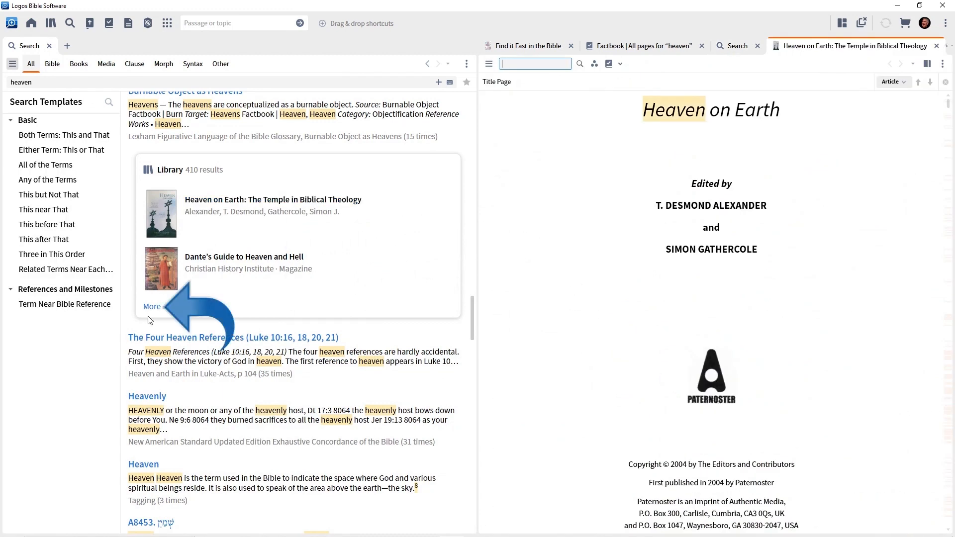
left_click(151, 306)
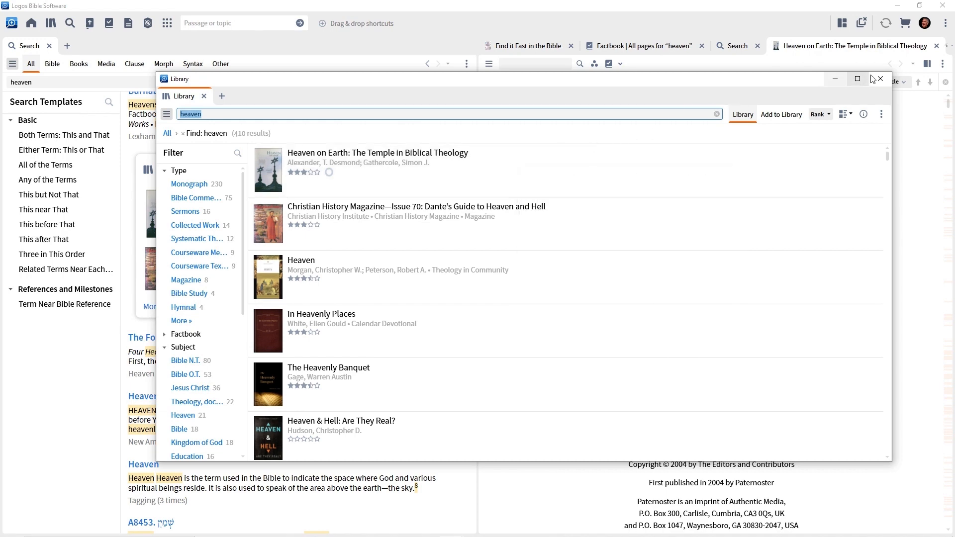
left_click(879, 78)
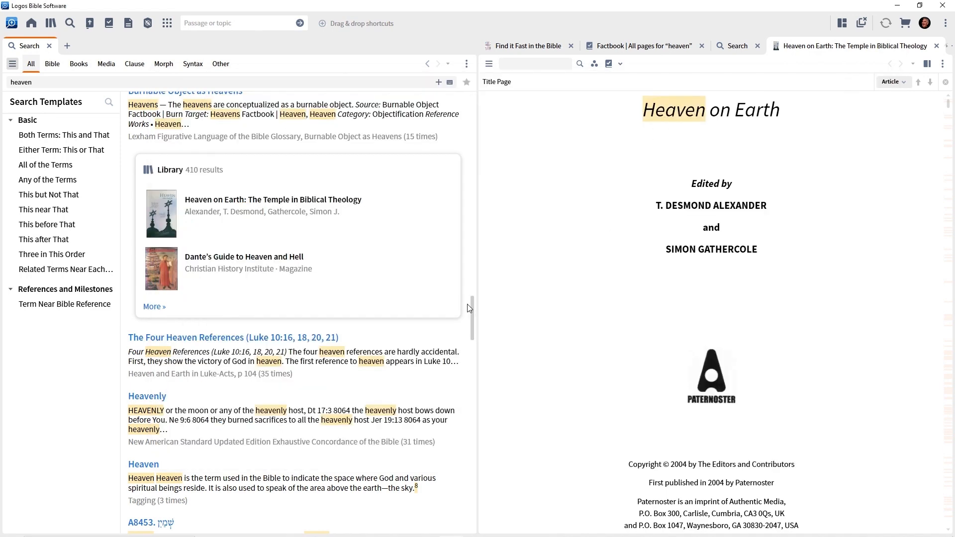
Scroll down to the Questions & Answers results for heaven
scroll("down", 3)
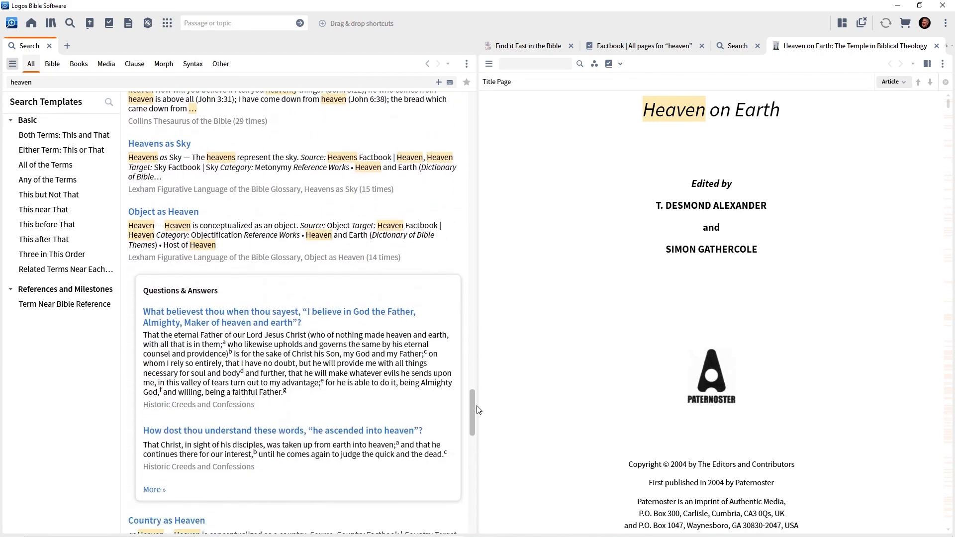
scroll("down", 3)
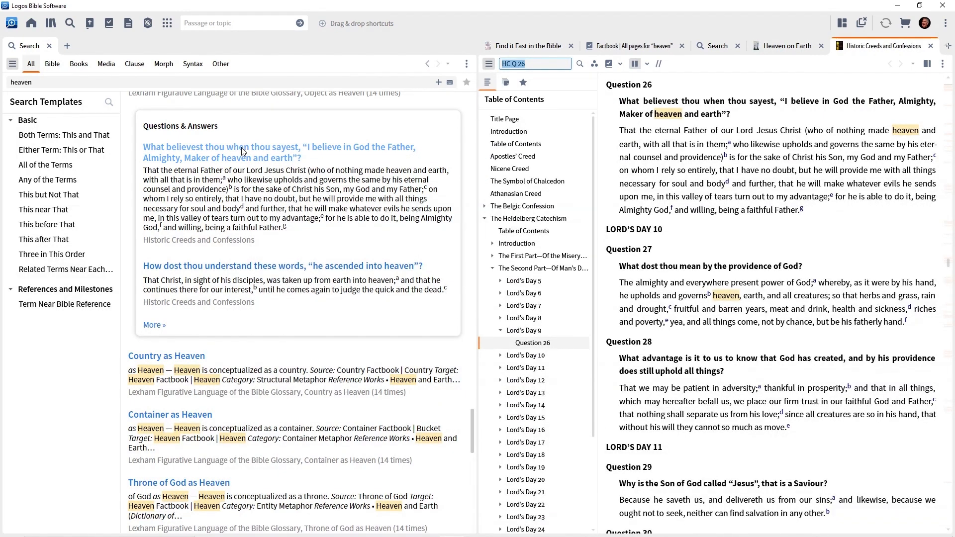
mouse_move(402, 303)
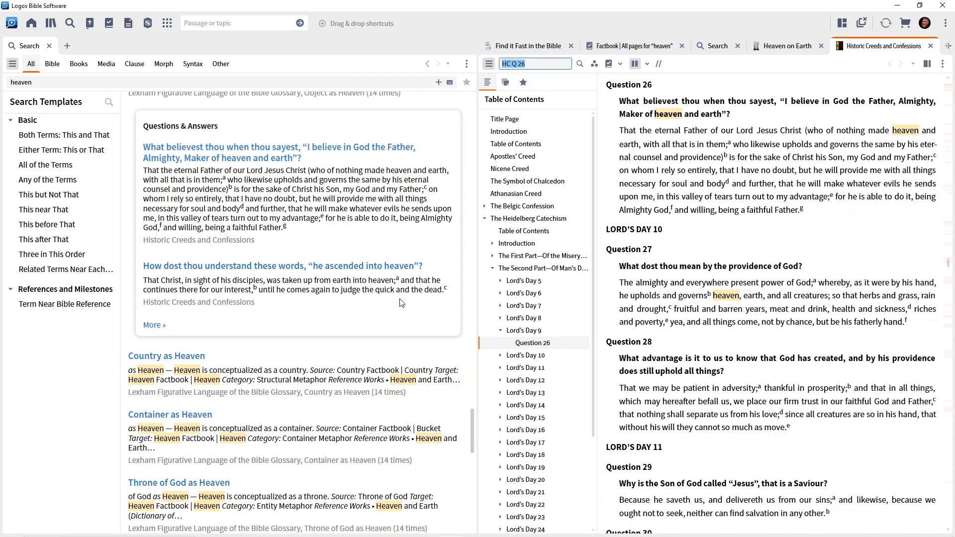
scroll("down", 3)
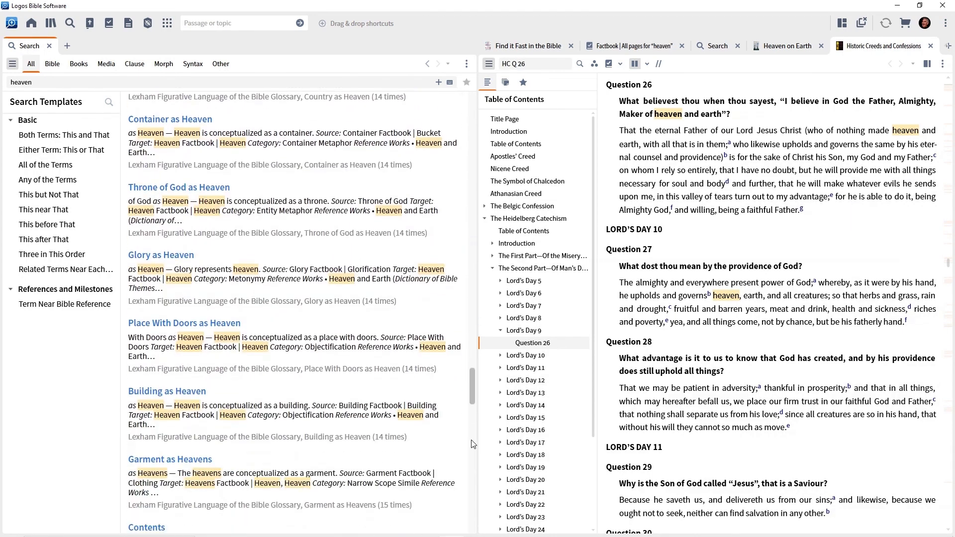
scroll("down", 3)
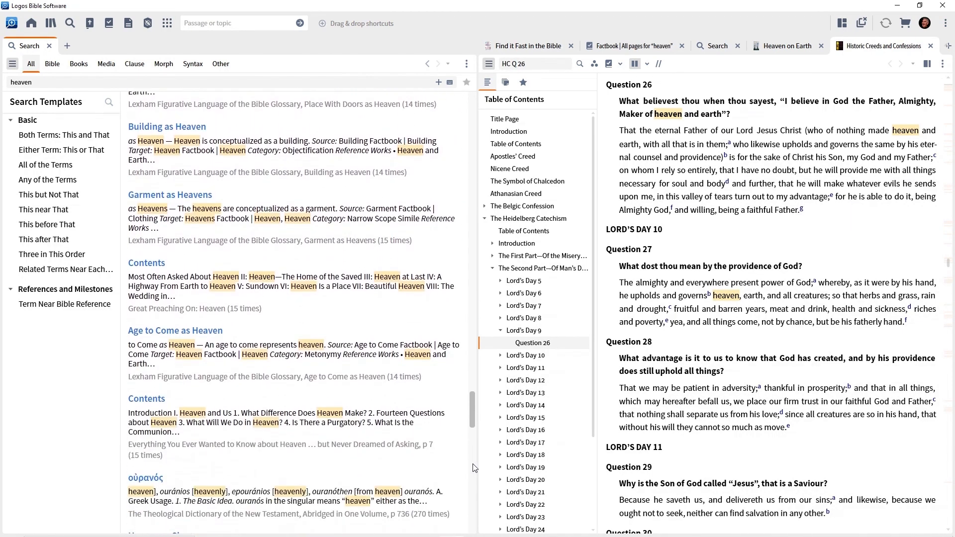
scroll("down", 3)
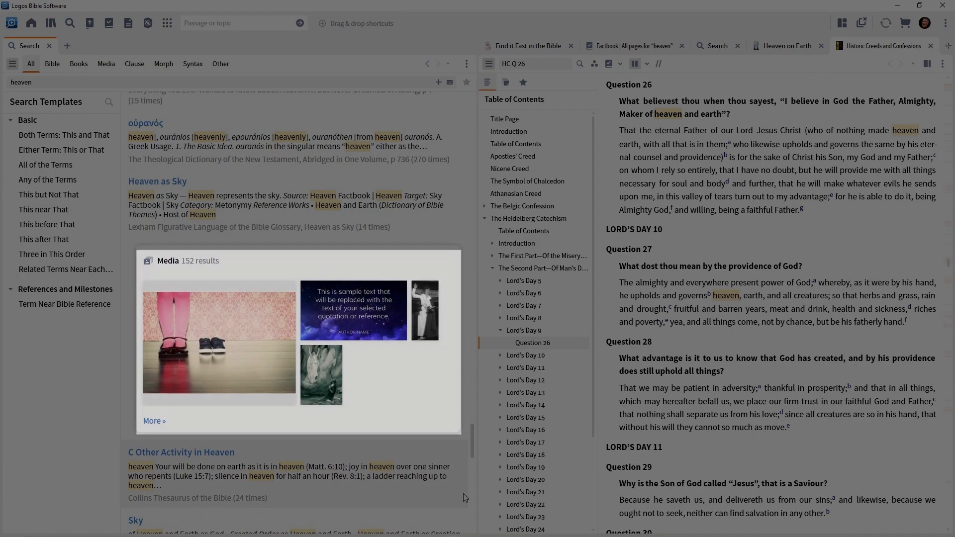
scroll("down", 3)
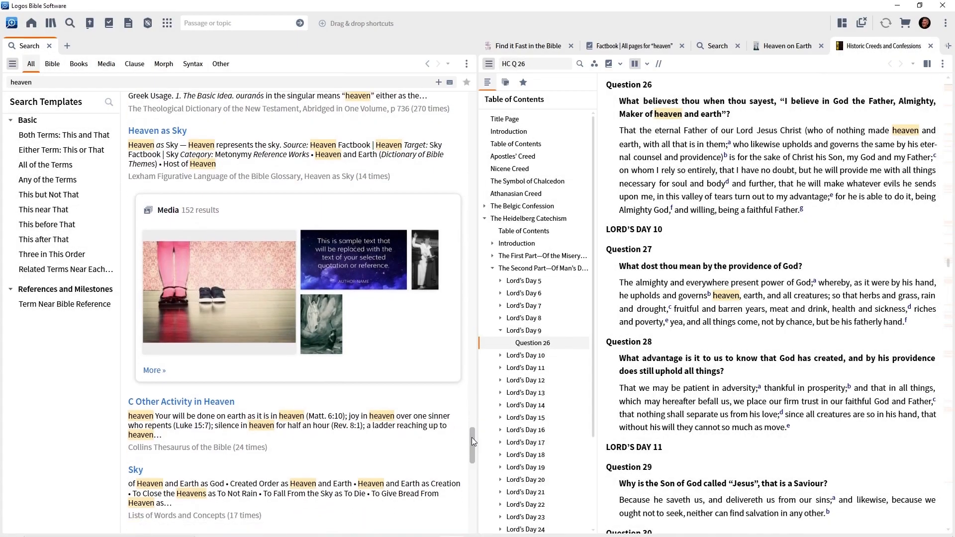
scroll("down", 3)
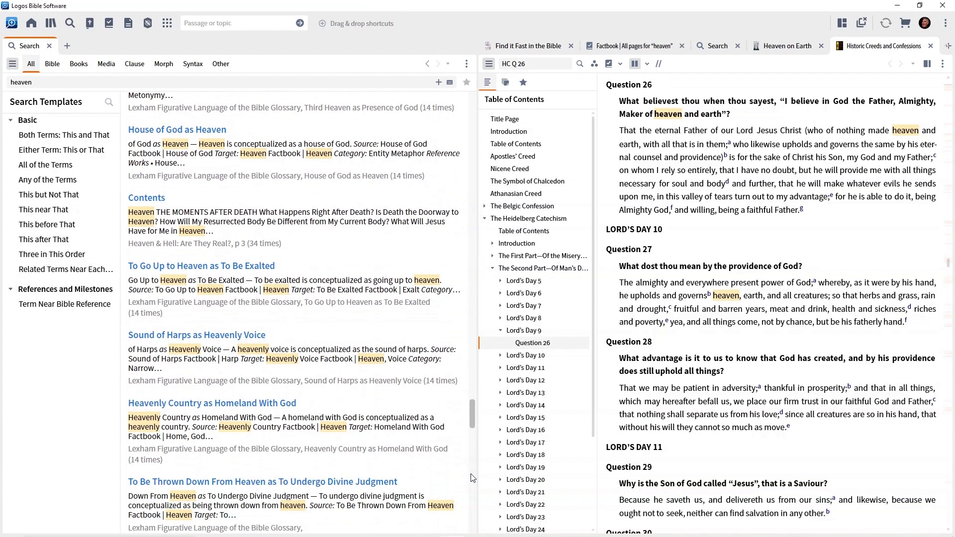
scroll("down", 3)
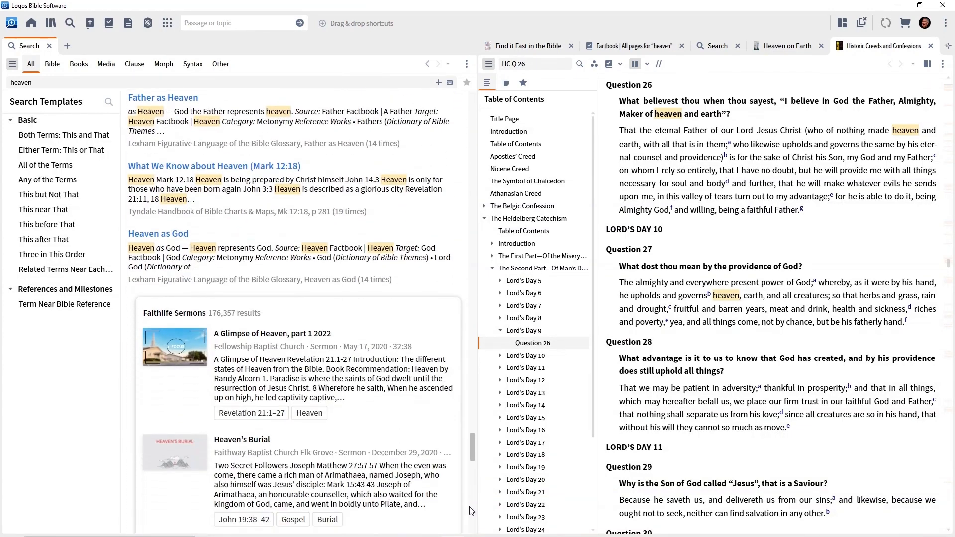
scroll("down", 3)
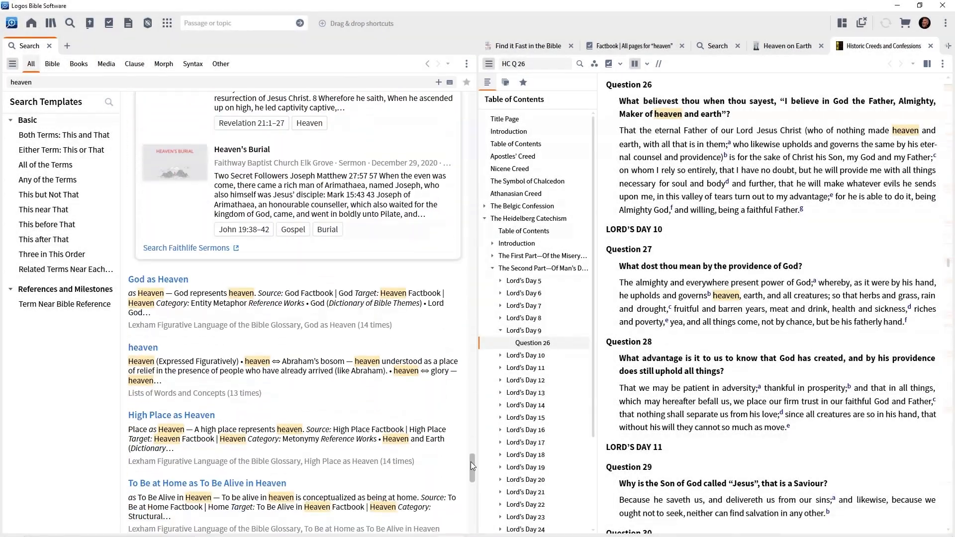
scroll("down", 3)
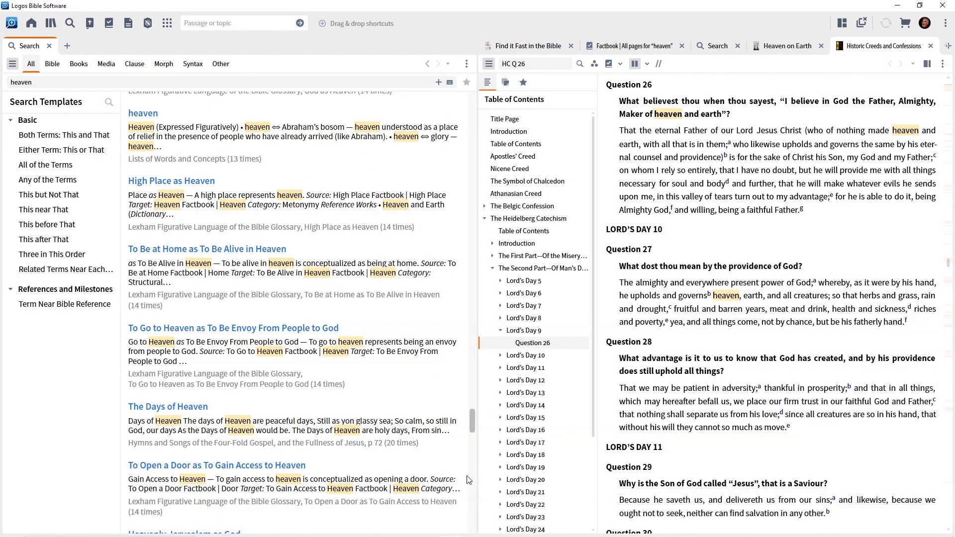